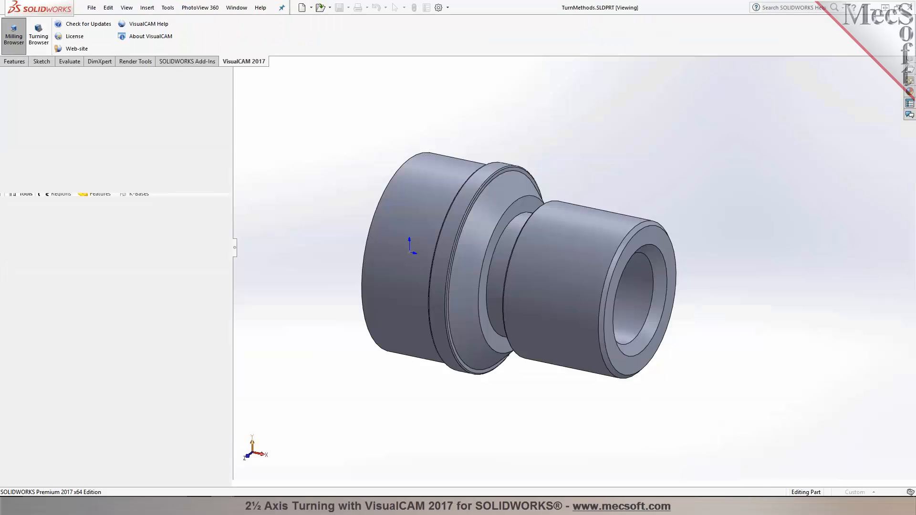
- Show the VisualCAM milling browser listing the 3-axis machine and Haas post
left_click(12, 34)
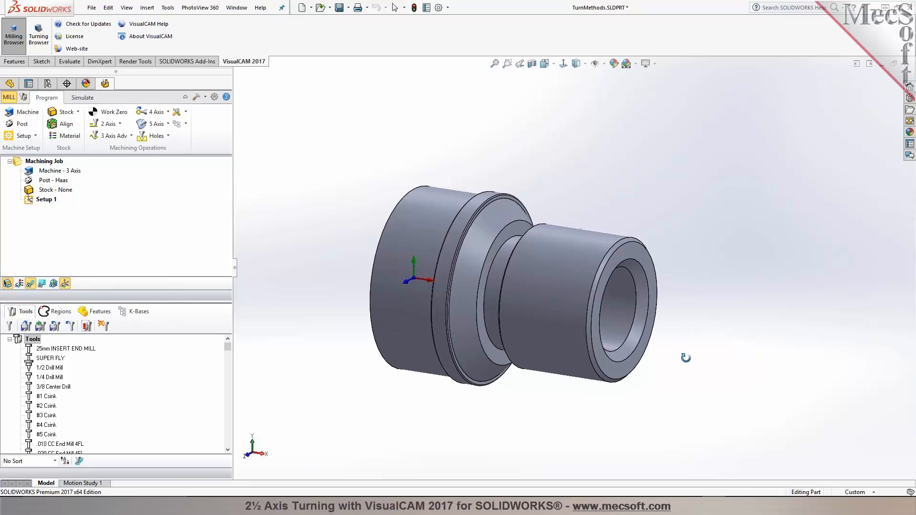
mouse_move(24, 45)
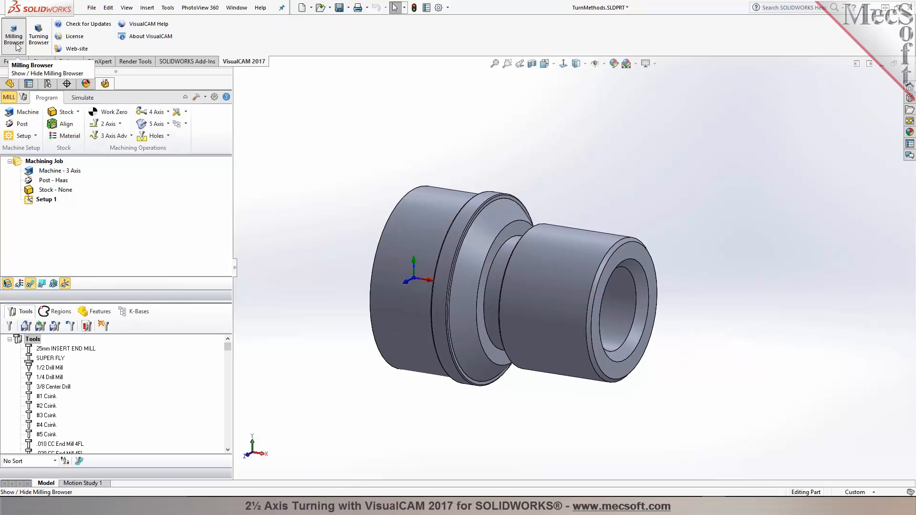
mouse_move(35, 42)
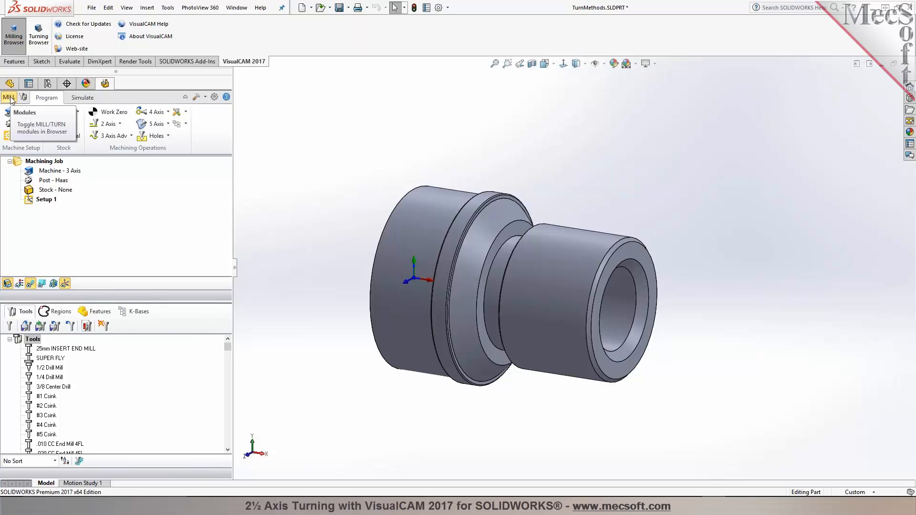
- Switch to the Turning Browser and view the lathe's 25000 max RPM and ±5000 travel limits
left_click(8, 97)
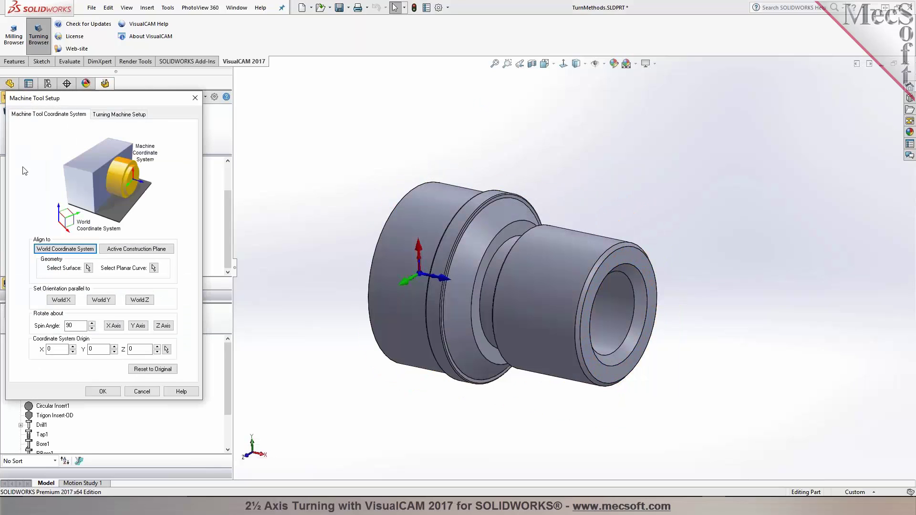
left_click(434, 296)
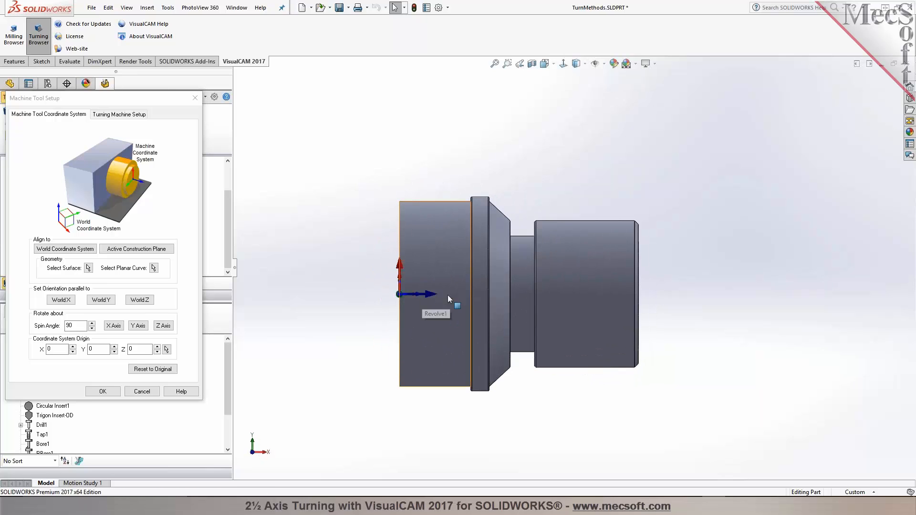
mouse_move(329, 253)
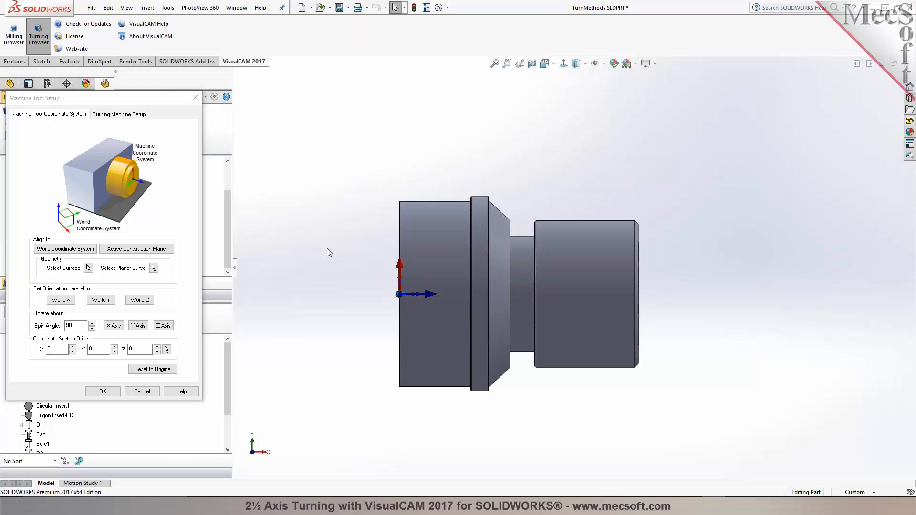
mouse_move(40, 224)
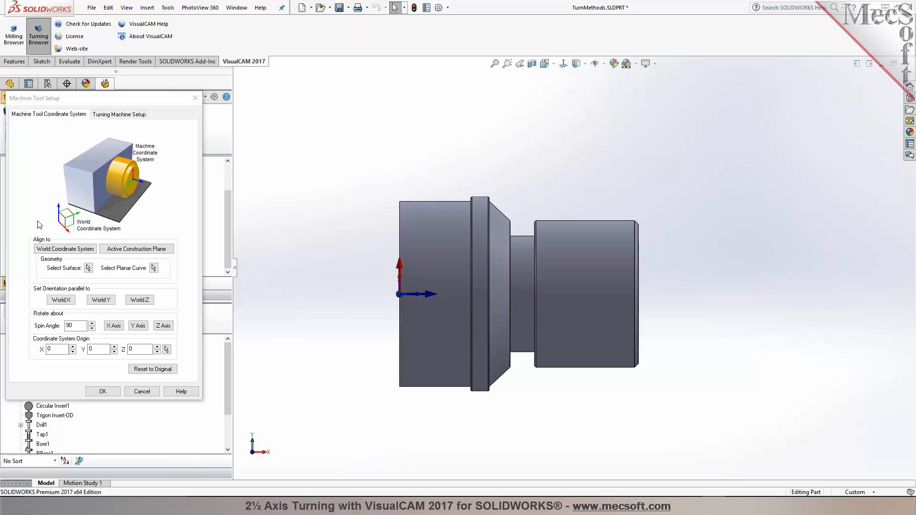
left_click(119, 114)
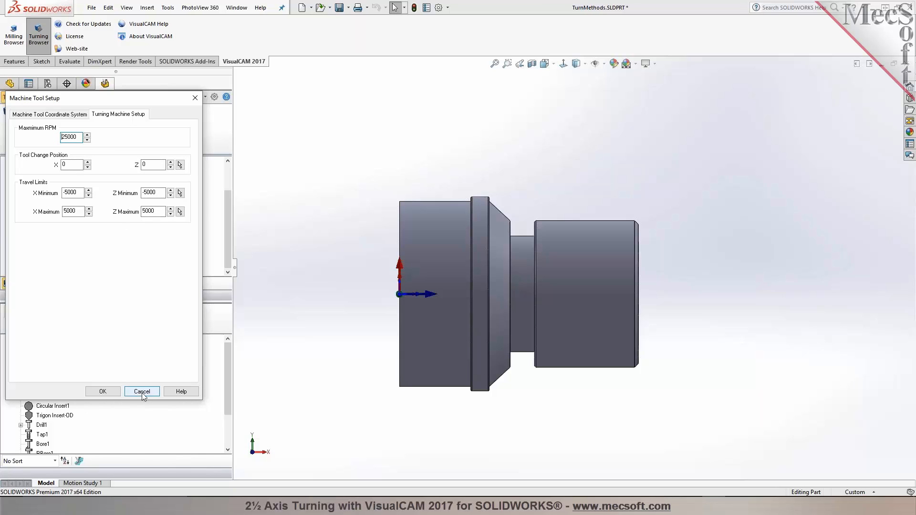
- Close Machine Tool Setup, then review Part - Defined by reselecting the part surfaces
left_click(141, 391)
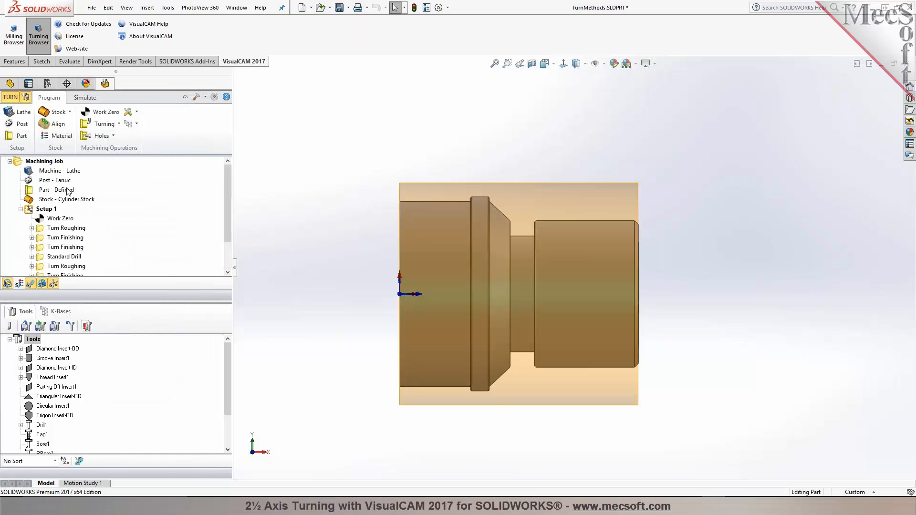
left_click(55, 190)
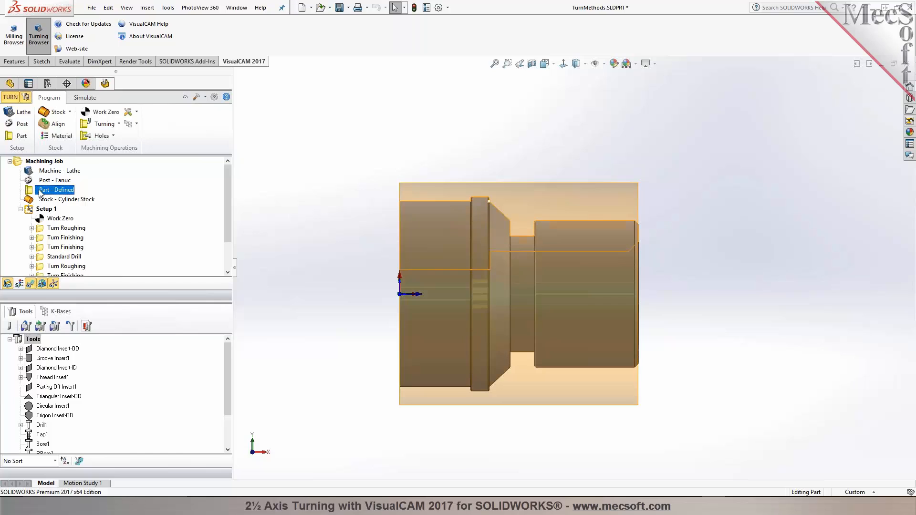
double_click(55, 190)
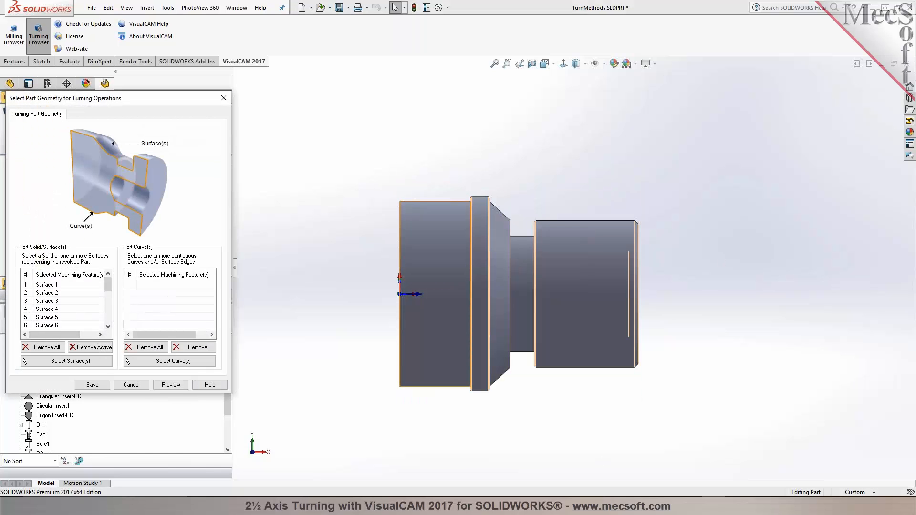
mouse_move(156, 328)
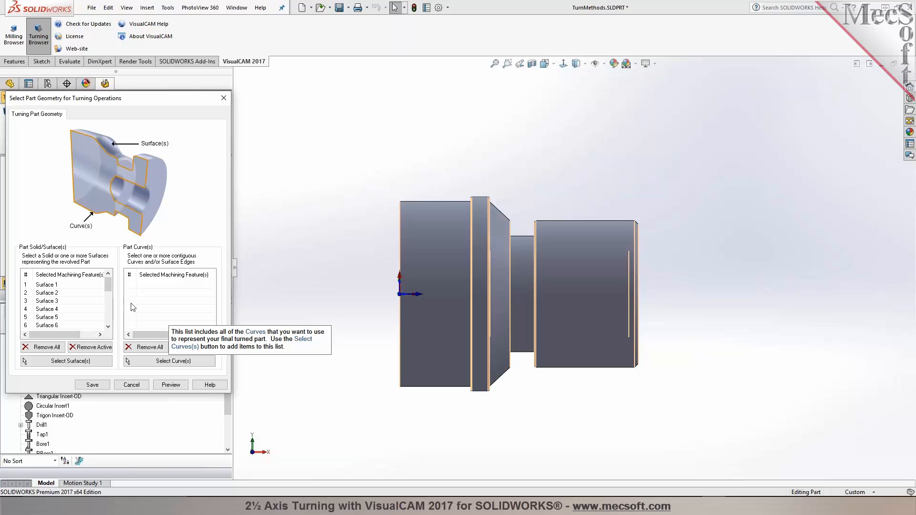
scroll("down", 3)
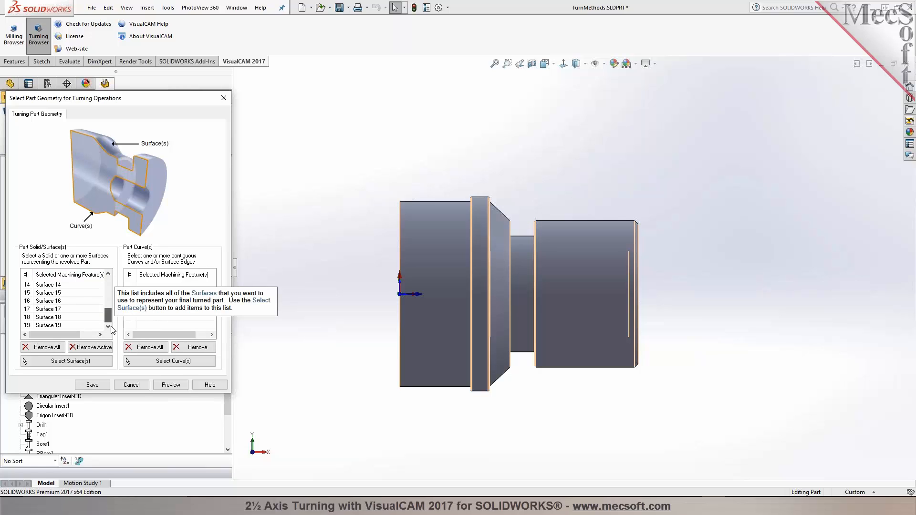
left_click(67, 361)
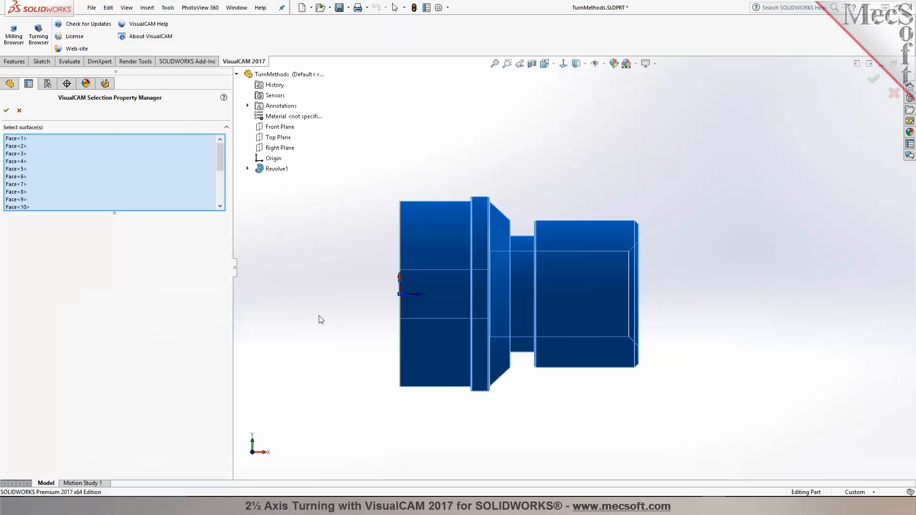
left_click(277, 169)
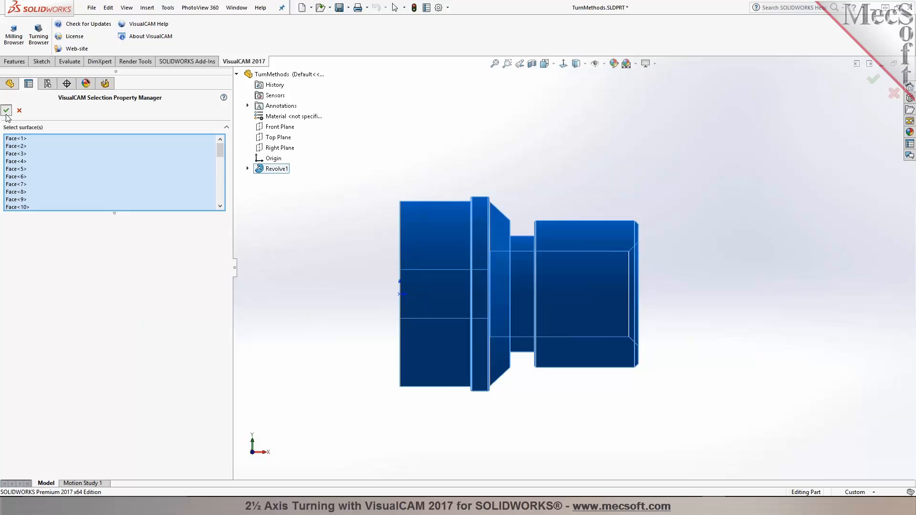
left_click(8, 111)
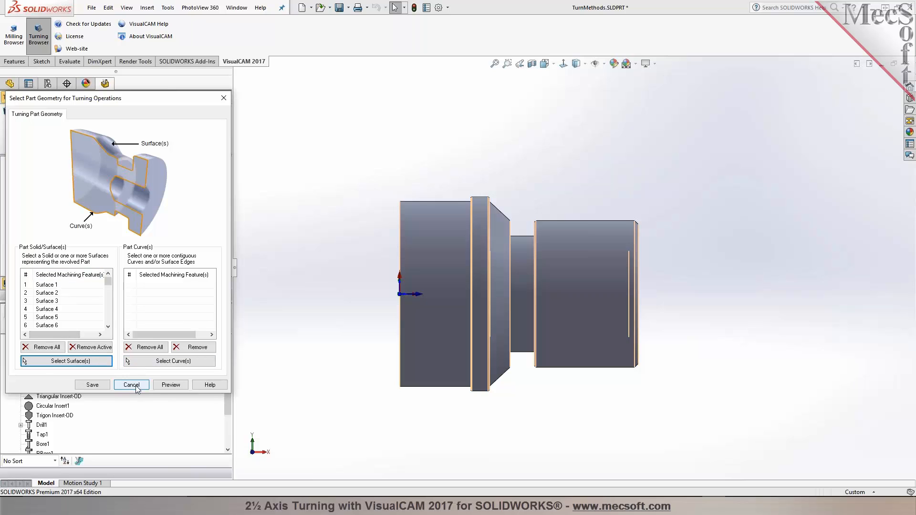
left_click(131, 385)
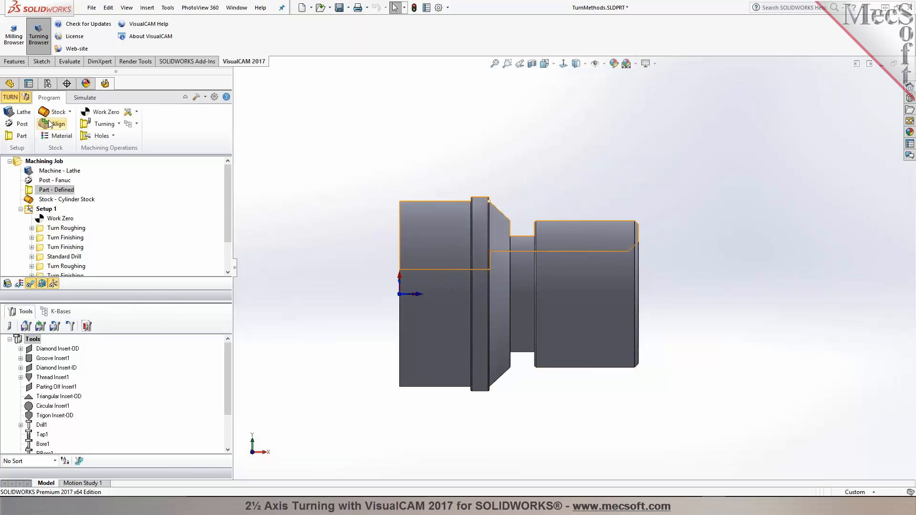
- Browse the stock type options, then show the Work Zero triad on the part's right face
left_click(54, 112)
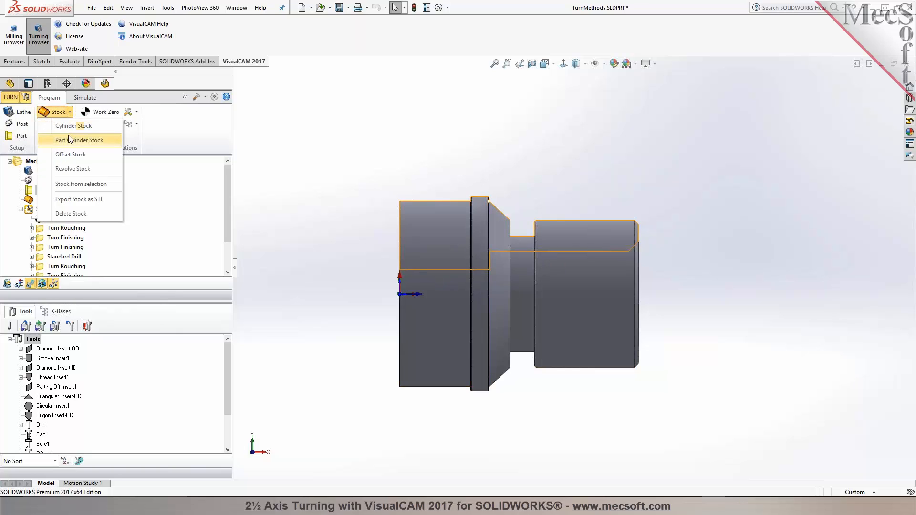
mouse_move(72, 184)
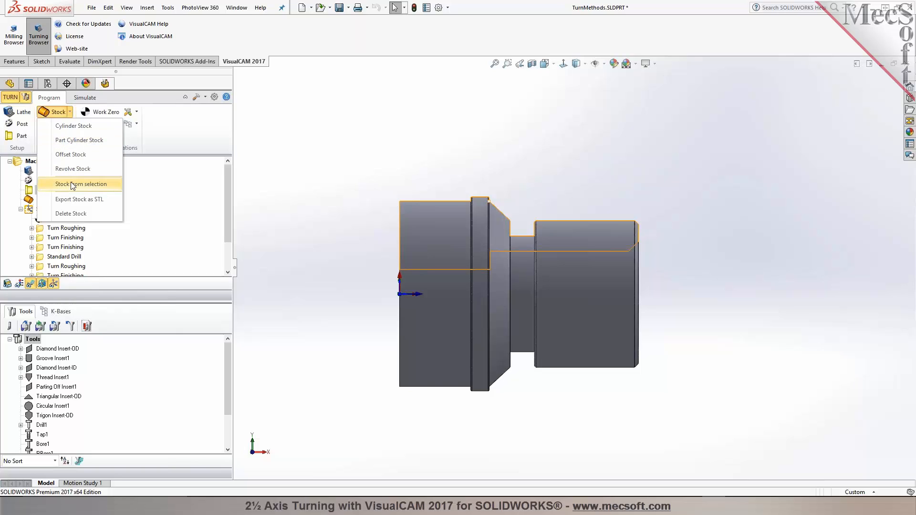
mouse_move(70, 114)
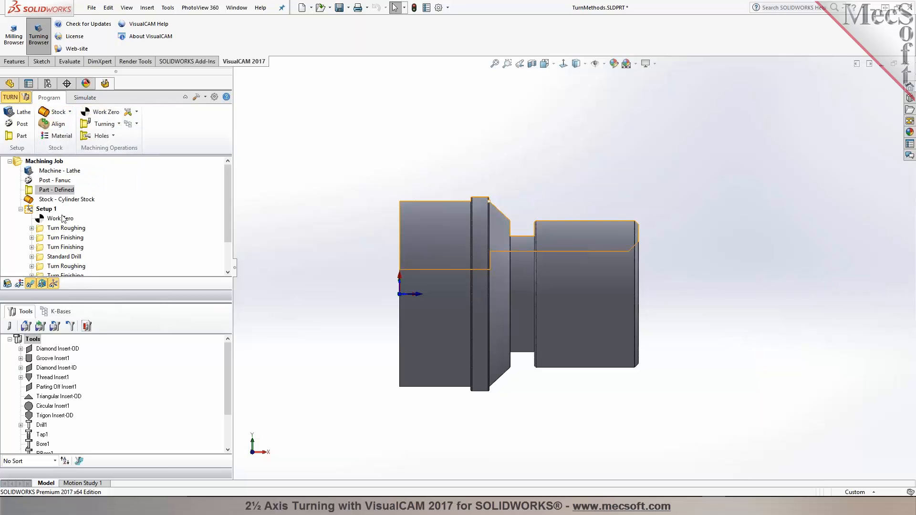
left_click(60, 218)
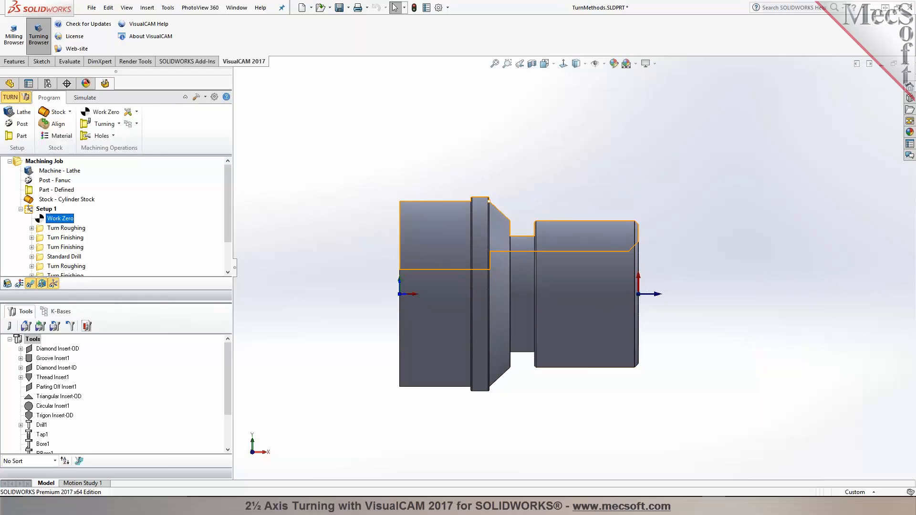
mouse_move(159, 113)
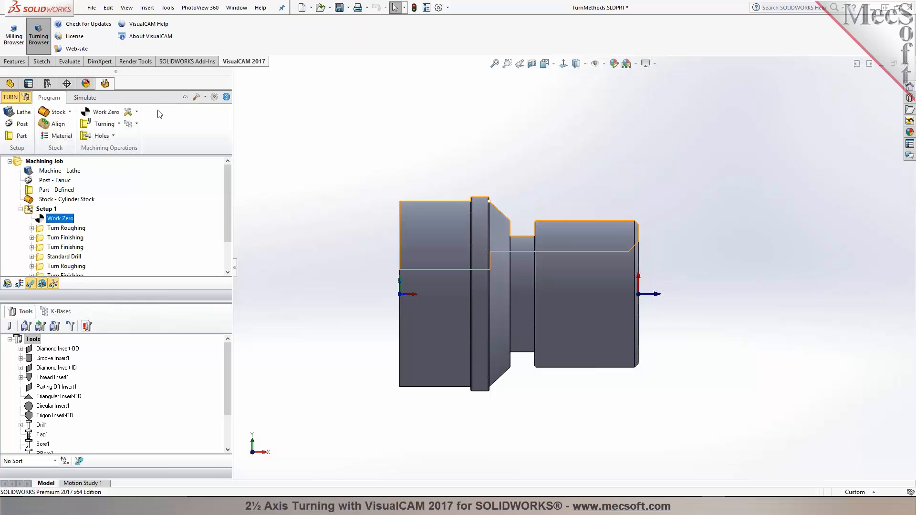
- Browse the Turning and Holes operation lists, then display the Turn Roughing toolpath
left_click(101, 124)
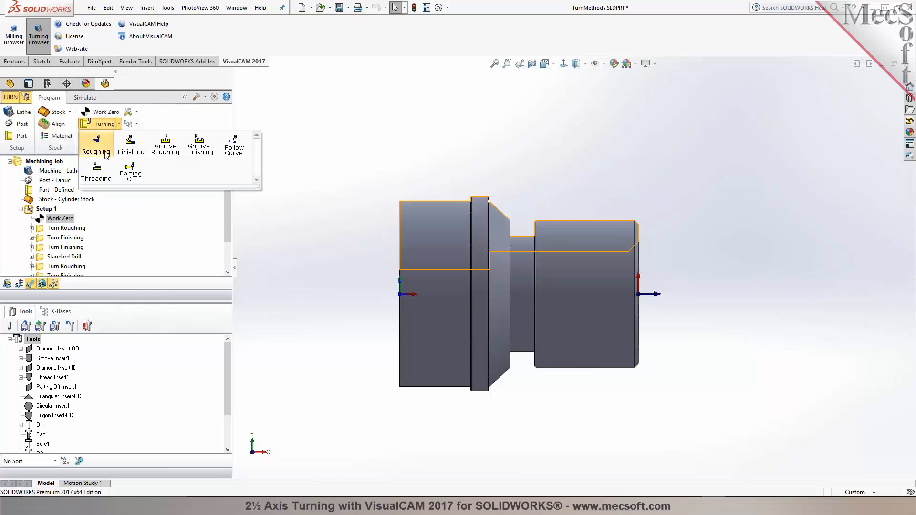
mouse_move(131, 144)
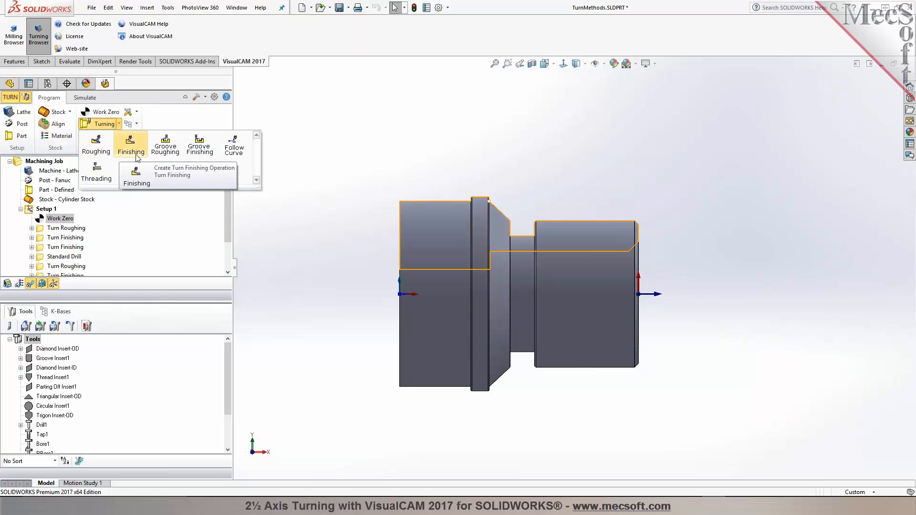
mouse_move(216, 156)
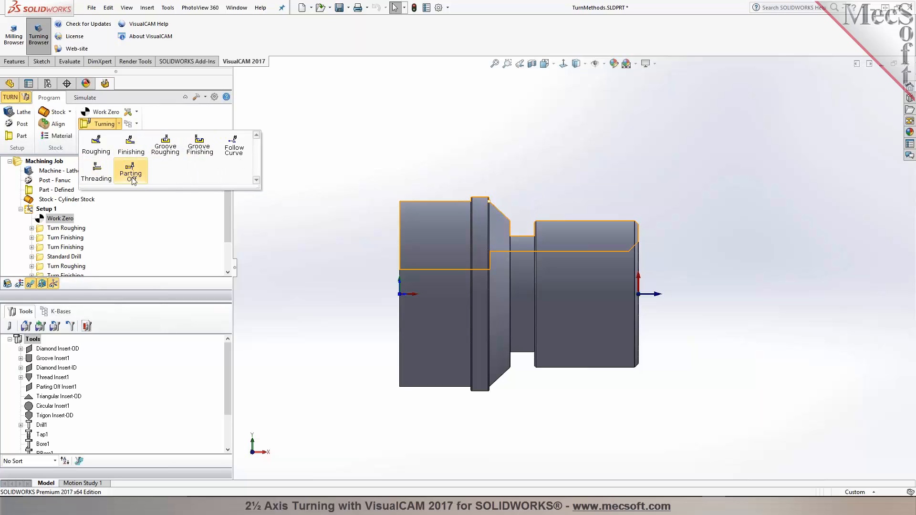
mouse_move(131, 171)
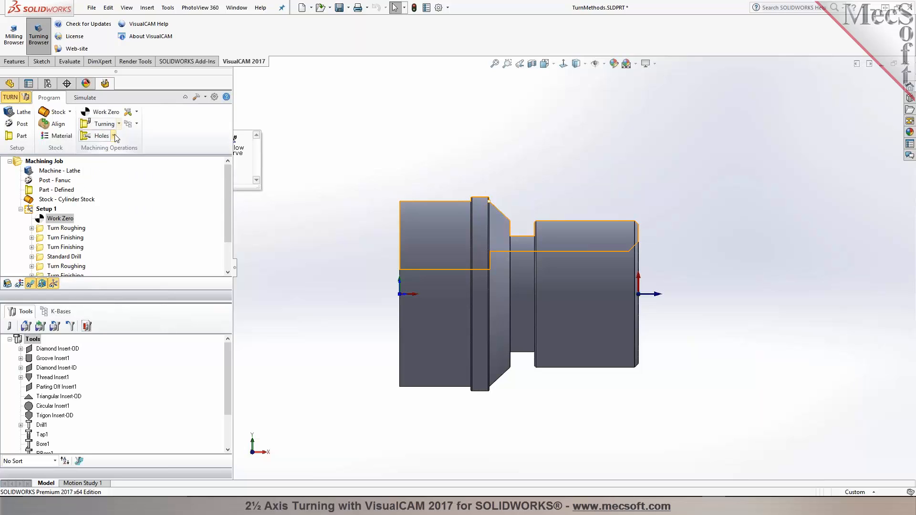
left_click(113, 136)
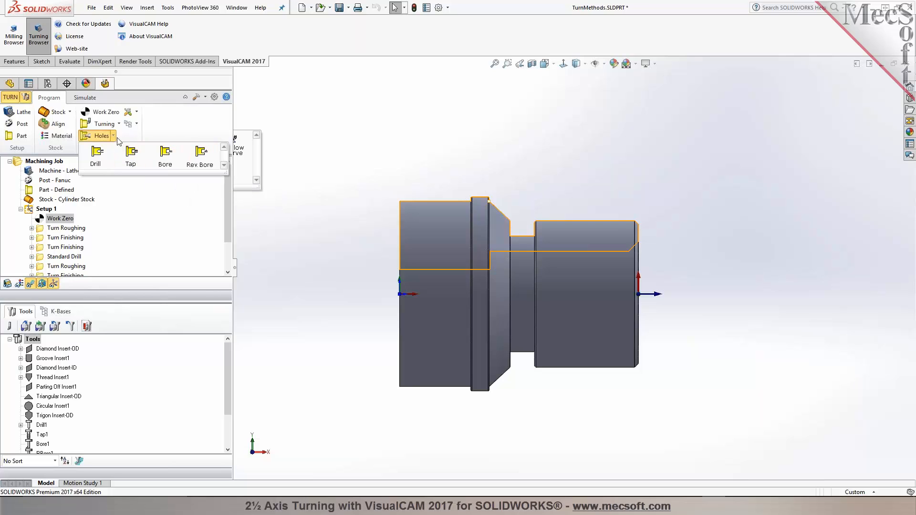
left_click(66, 228)
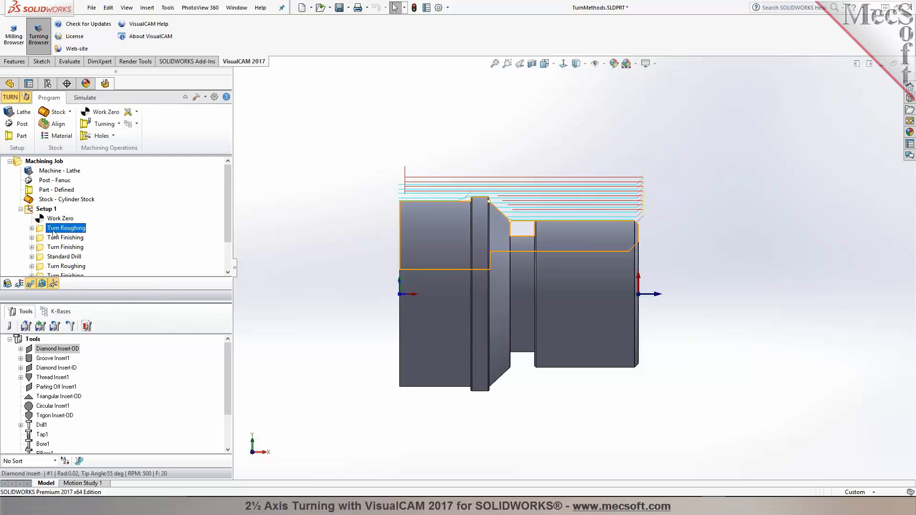
- Set the Turn Roughing tool to Diamond Insert-OD and review its feeds and speeds
double_click(66, 228)
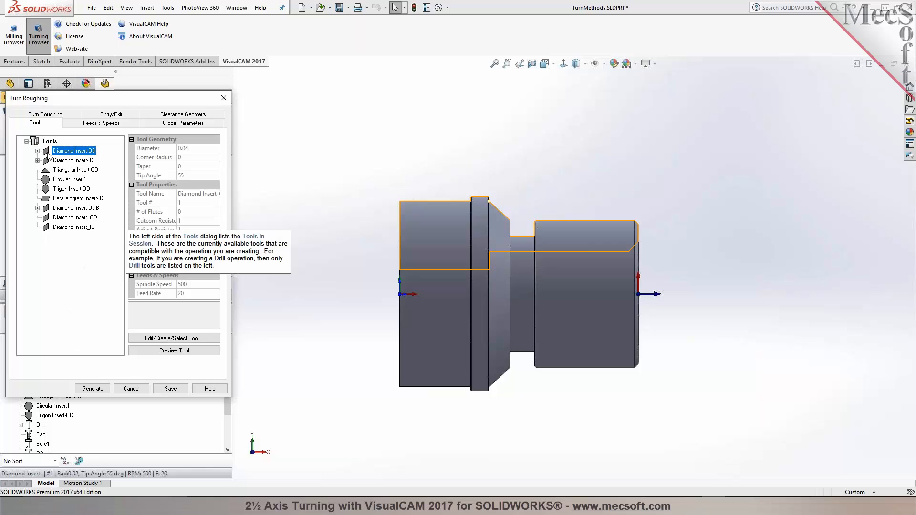
left_click(173, 338)
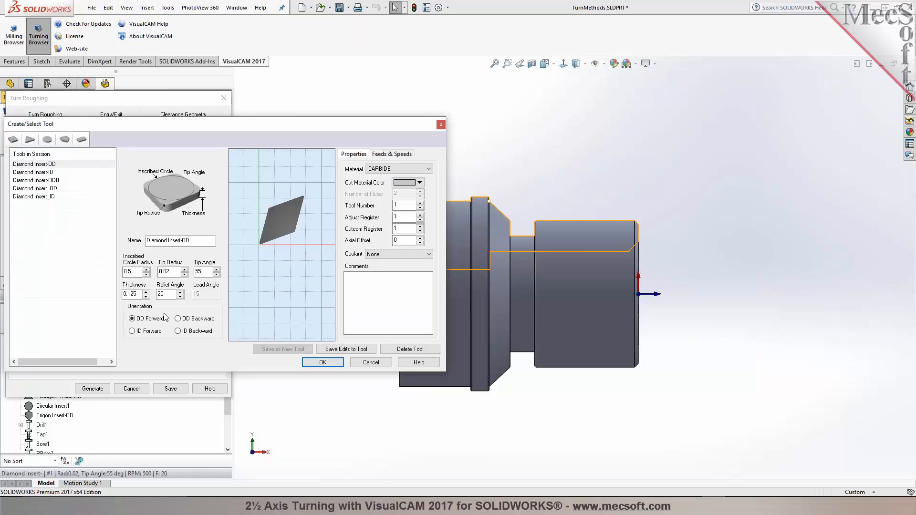
mouse_move(189, 340)
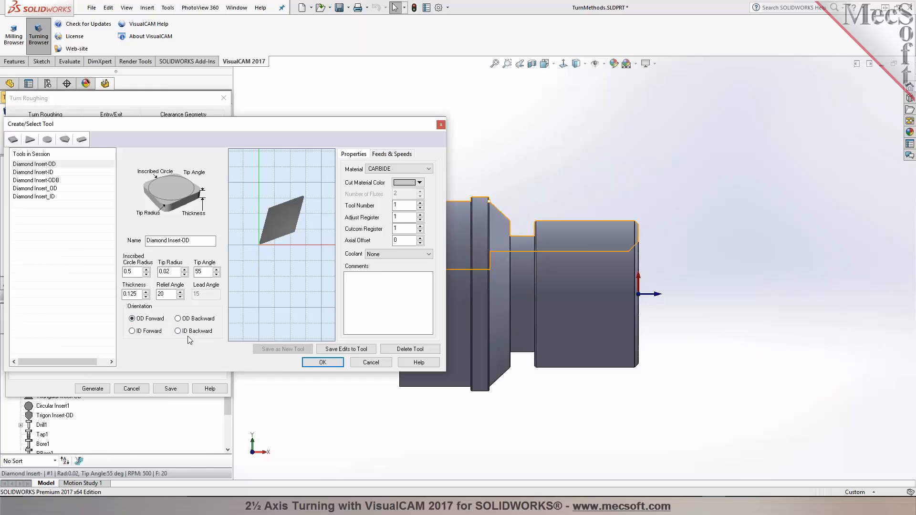
left_click(392, 154)
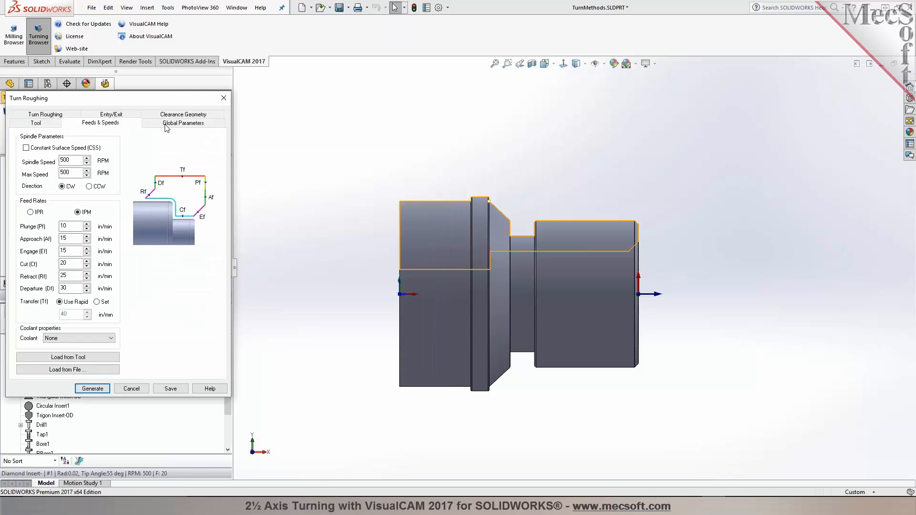
- Check the roughing's outer-diameter approach and 0.01 stock, and highlight Avoid Region 1
left_click(182, 122)
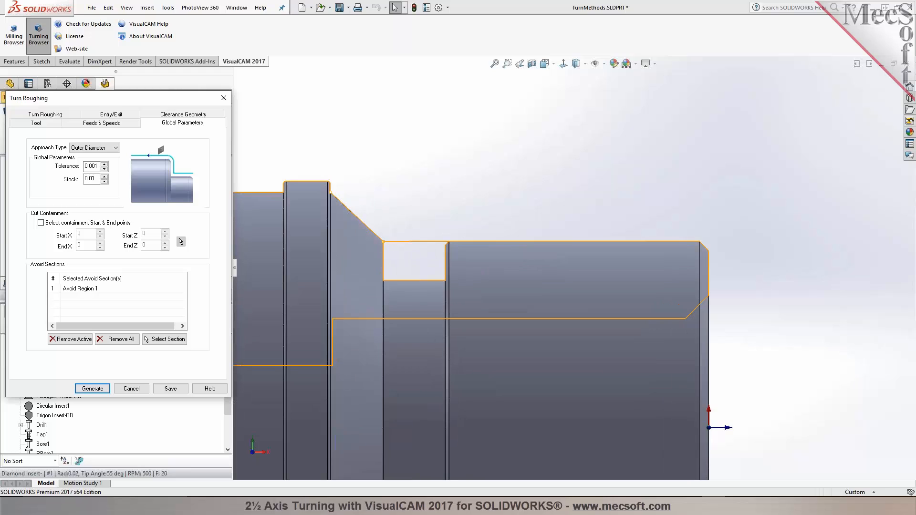
mouse_move(125, 311)
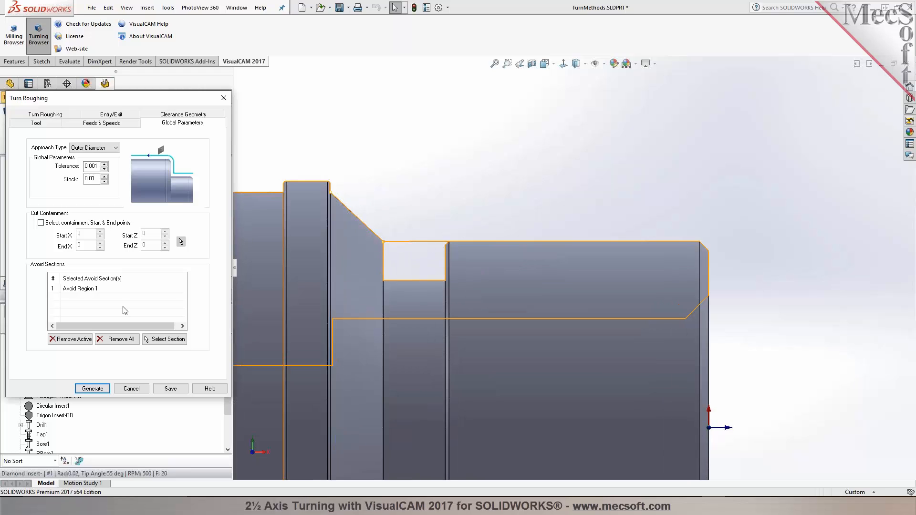
left_click(80, 289)
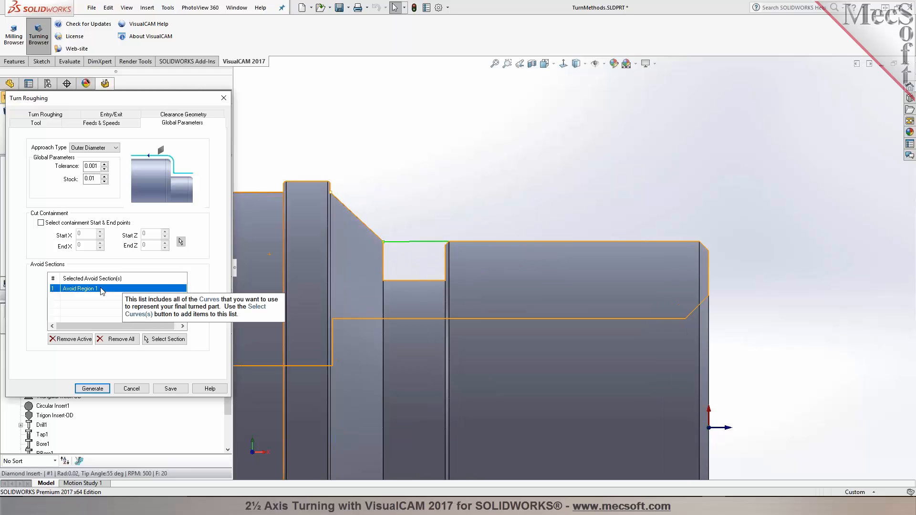
mouse_move(445, 244)
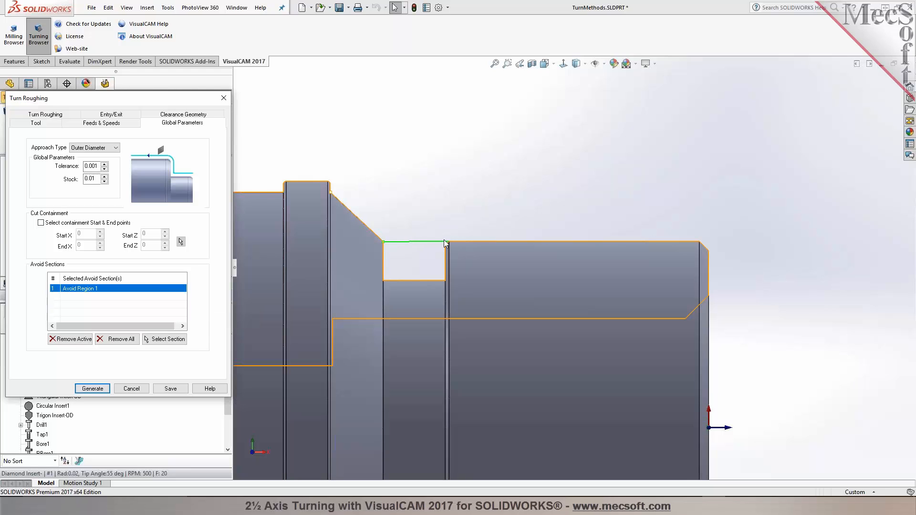
mouse_move(387, 244)
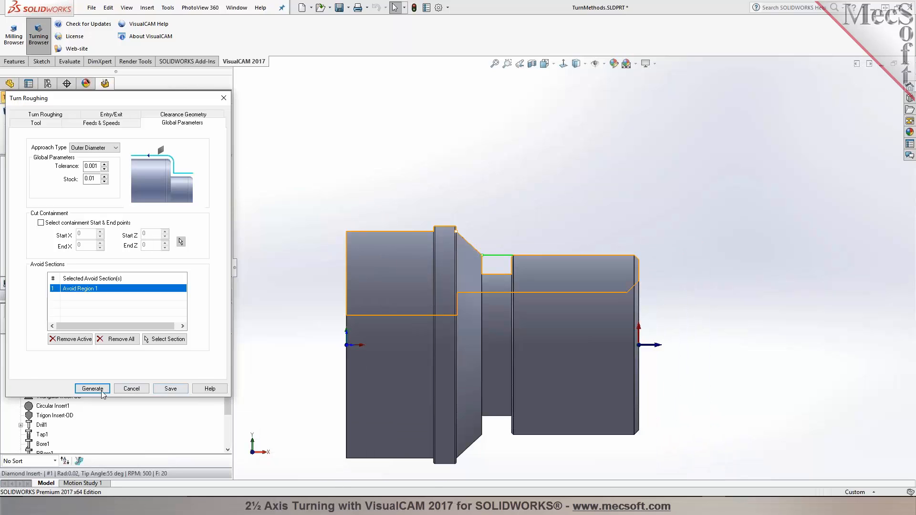
- Regenerate the Turn Roughing toolpath and play its cutting simulation on the cylinder stock
left_click(92, 389)
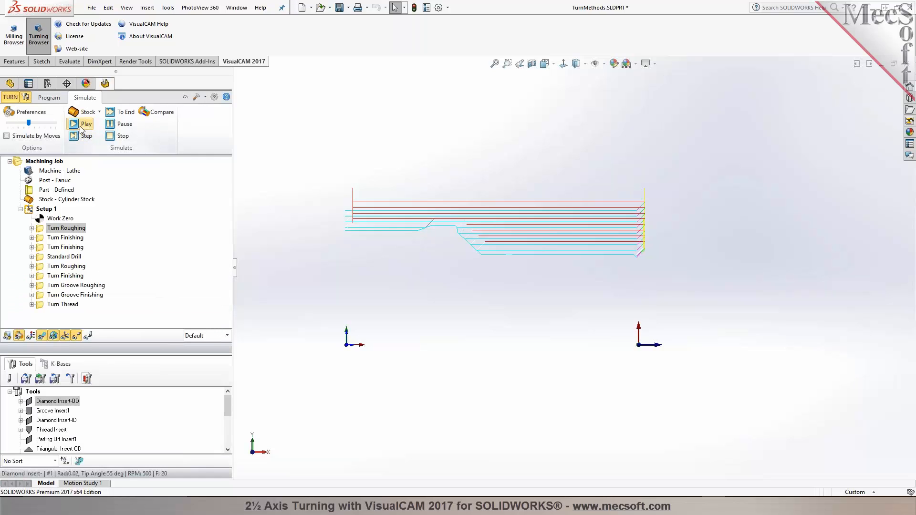
left_click(74, 124)
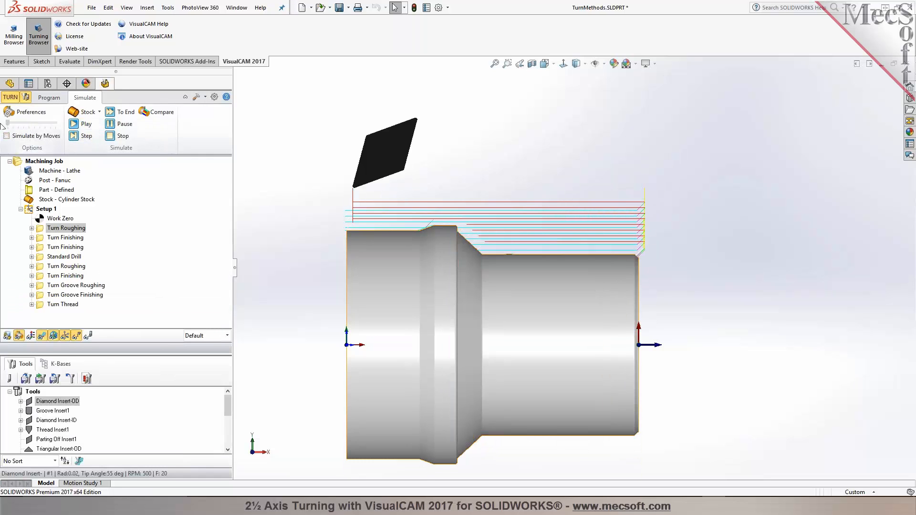
left_click(74, 124)
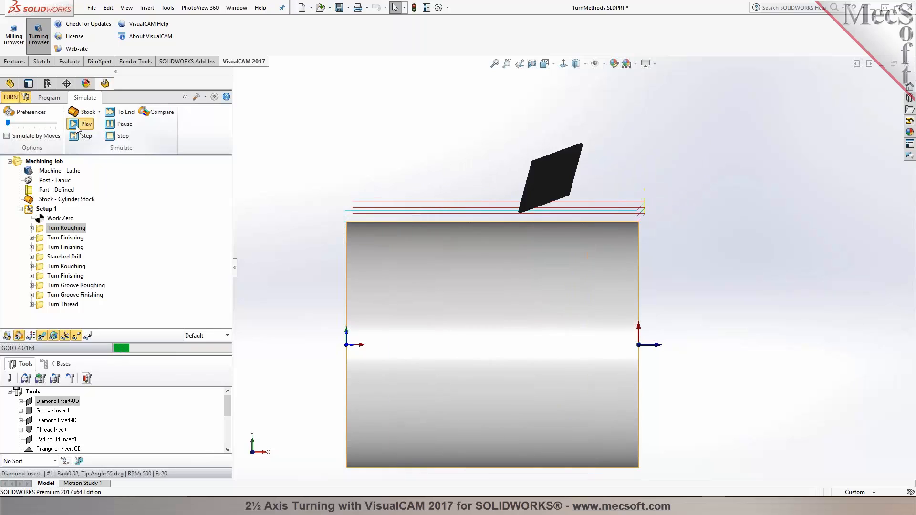
left_click(80, 124)
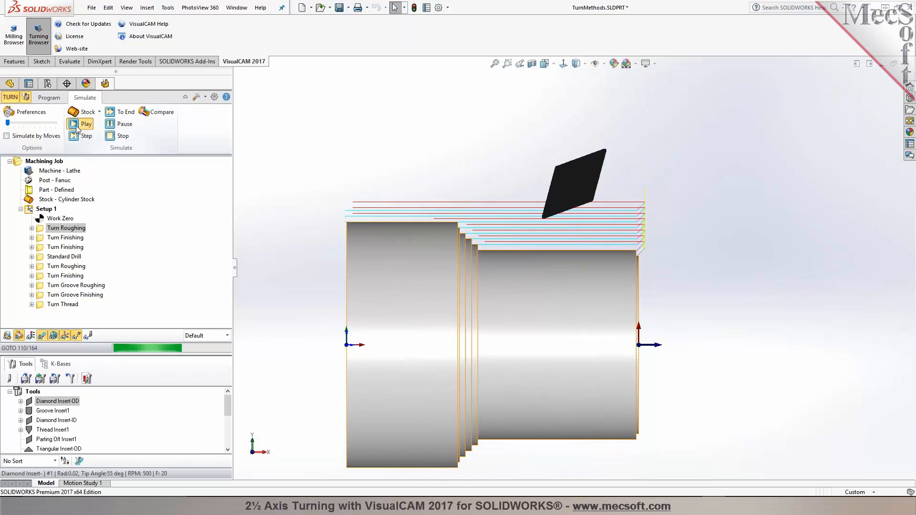
left_click(81, 123)
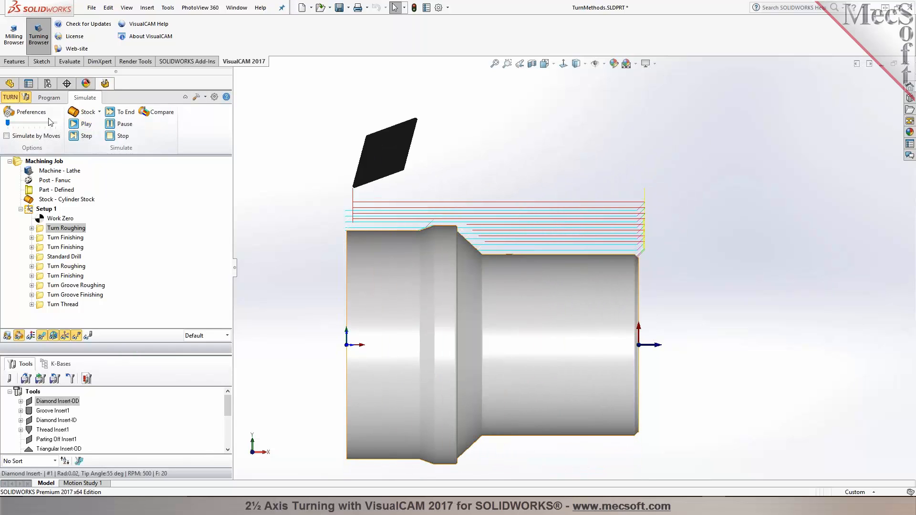
- Set simulation display mode to 3 Quarter and simulate all turning operations
left_click(31, 111)
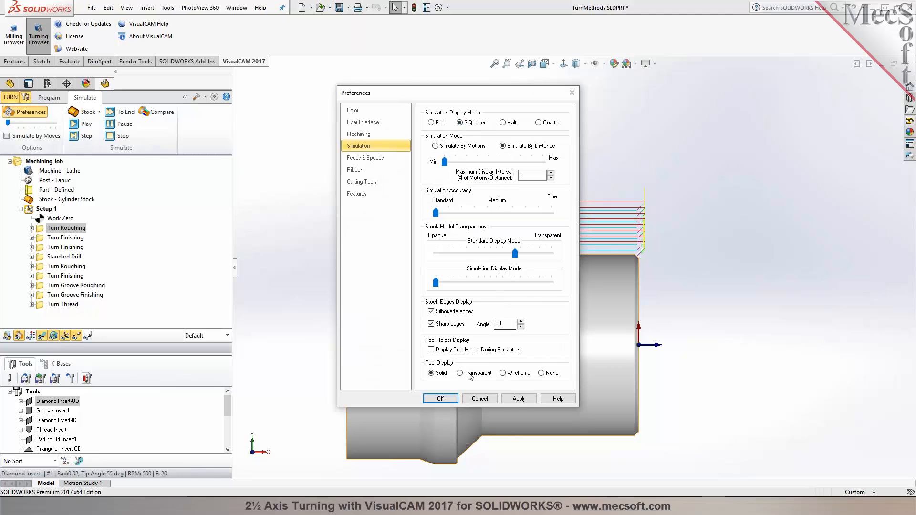
left_click(441, 398)
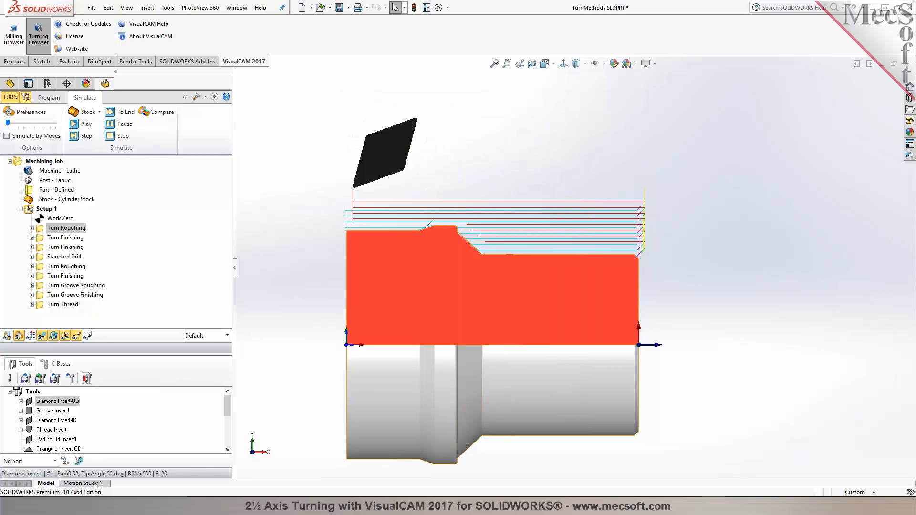
left_click(78, 125)
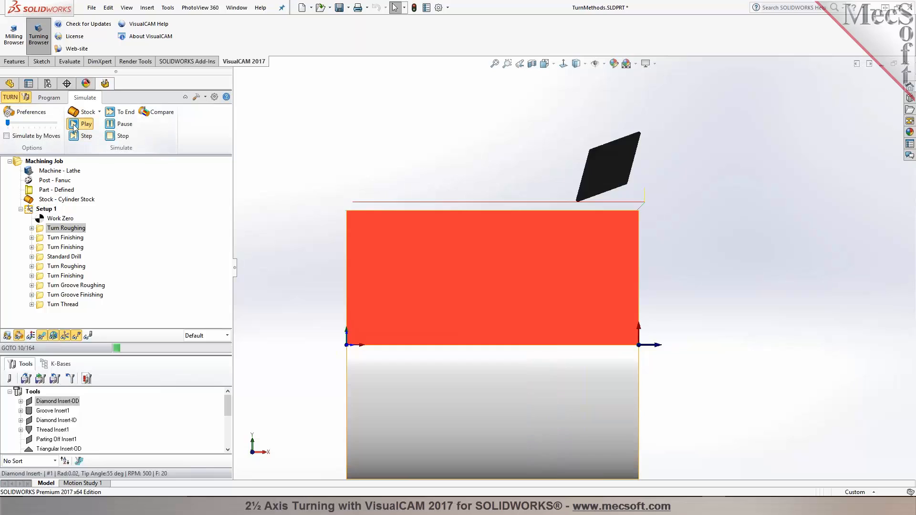
left_click(74, 124)
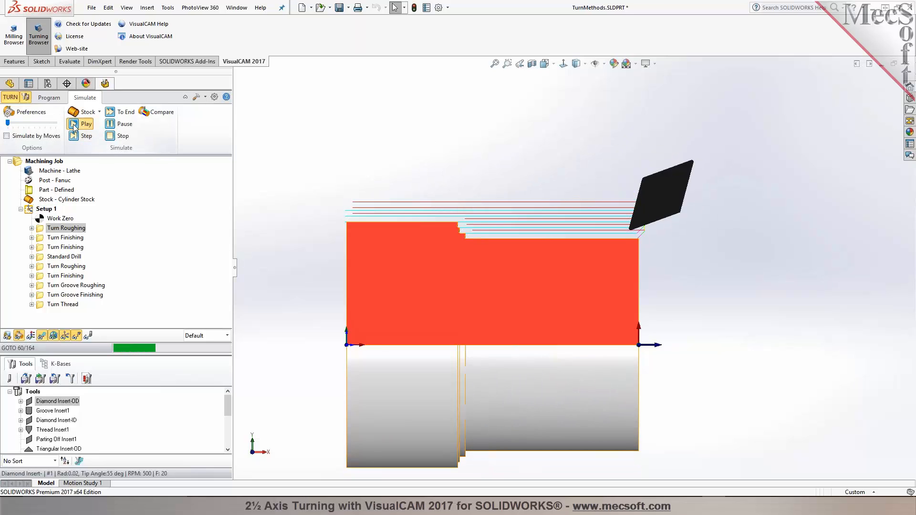
left_click(75, 124)
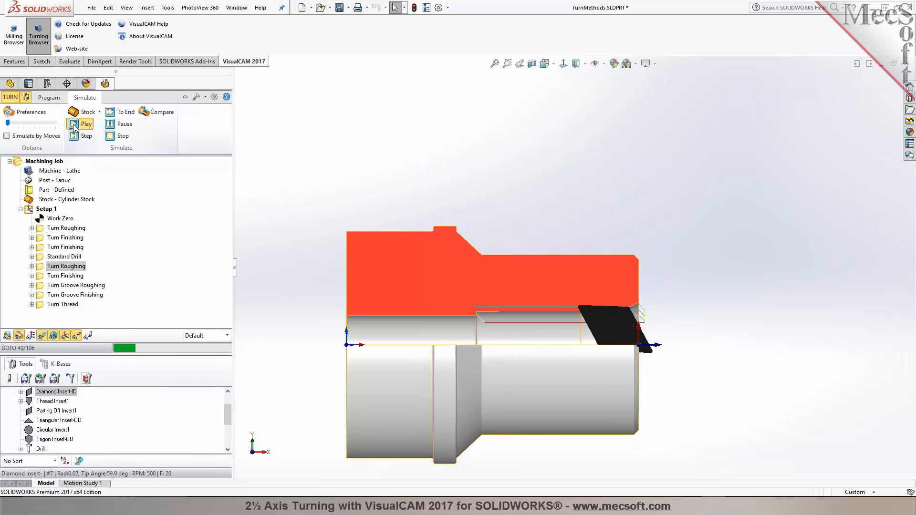
left_click(74, 127)
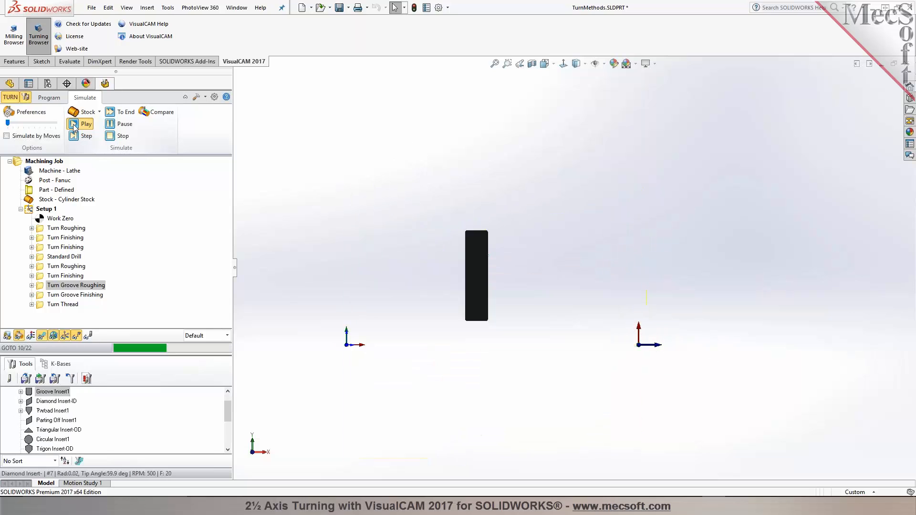
left_click(73, 124)
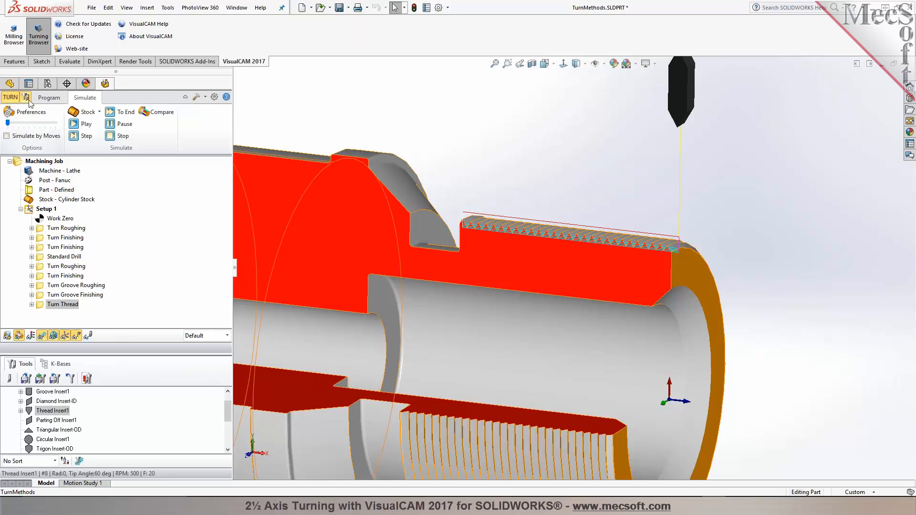
- Select HaasTL-2 as the current post processor, inspect its definition, and confirm
left_click(49, 98)
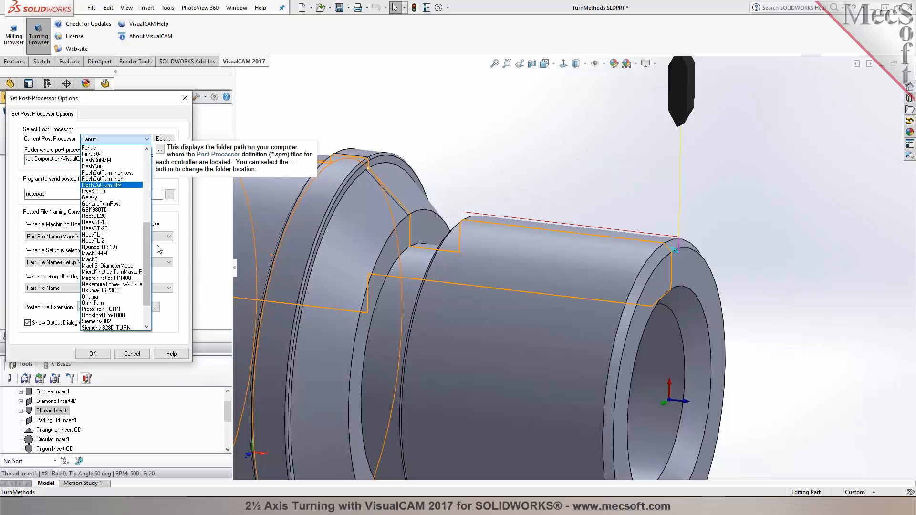
mouse_move(105, 229)
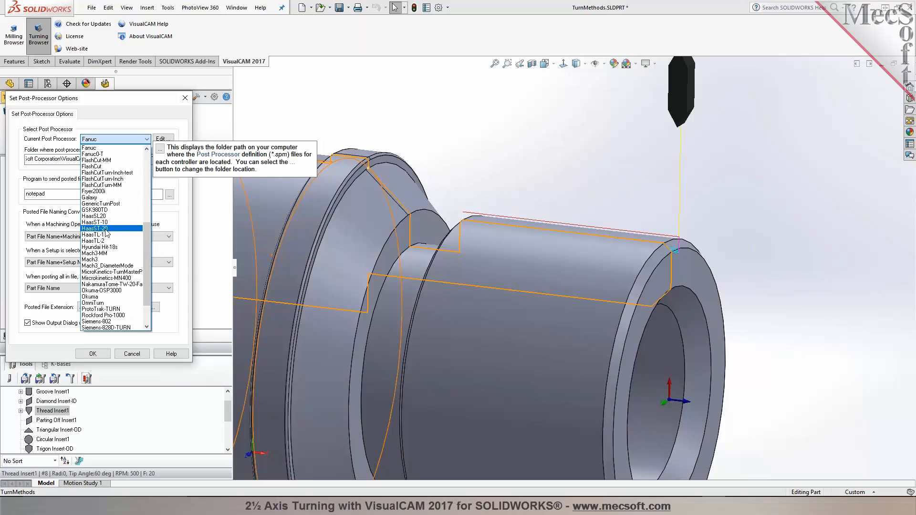
mouse_move(106, 241)
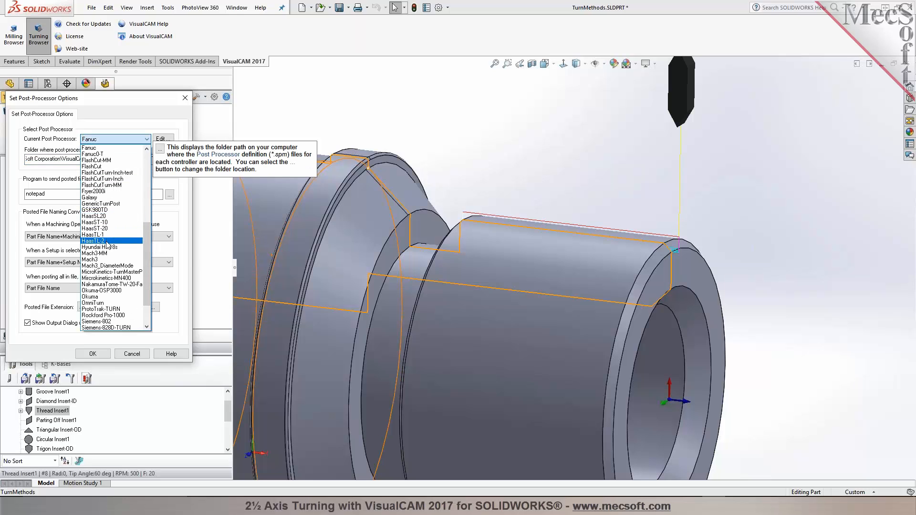
left_click(94, 241)
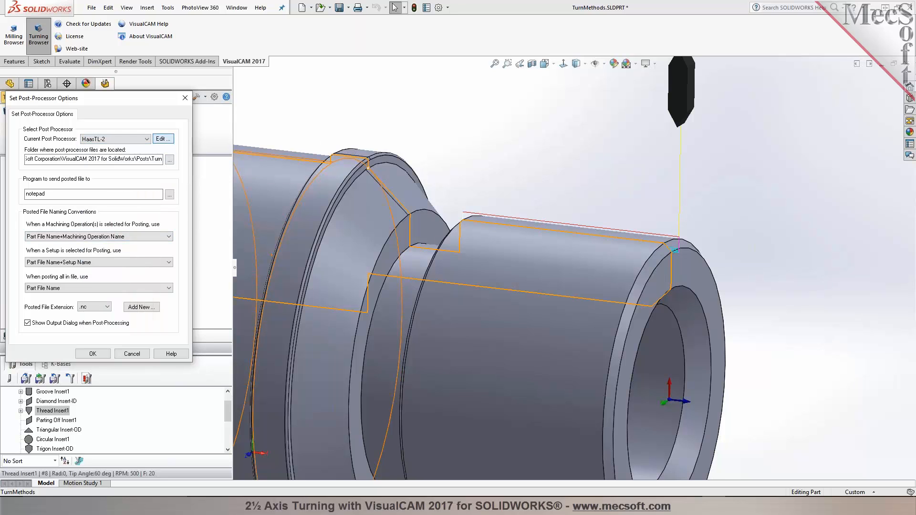
left_click(163, 139)
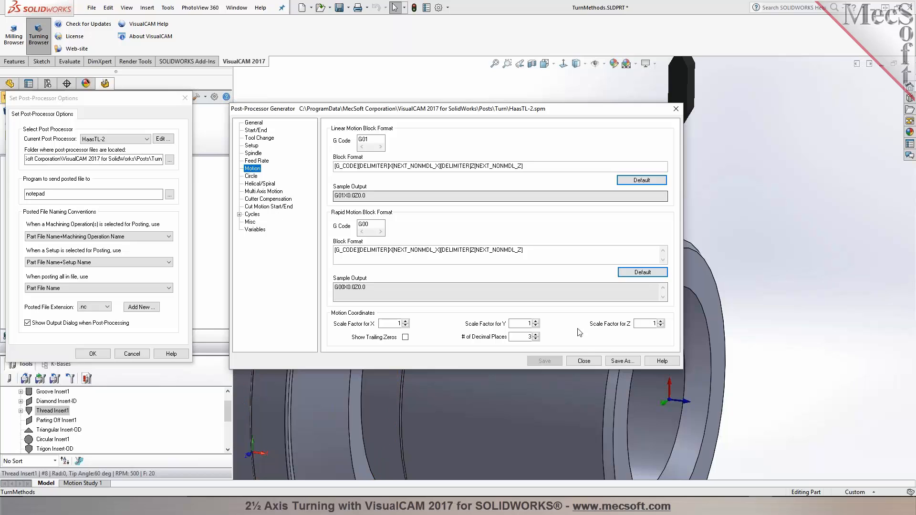
left_click(583, 361)
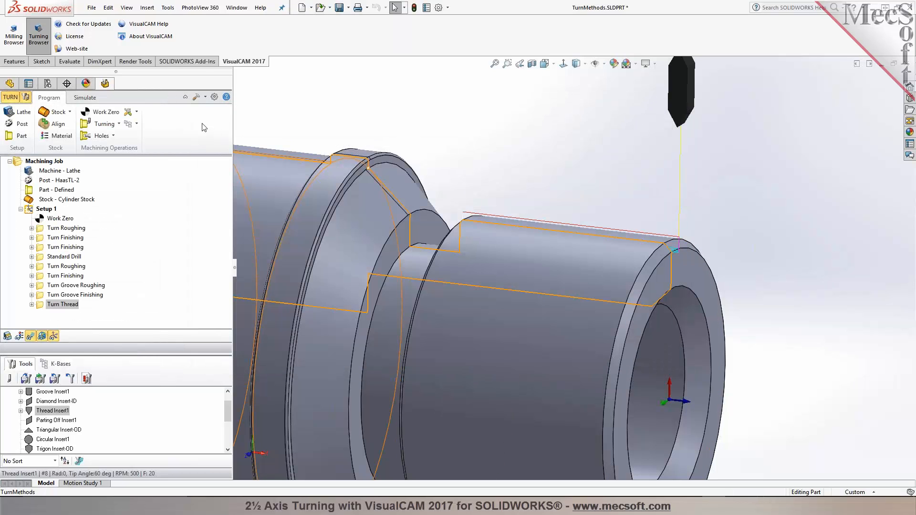
- Check machining preferences, then post Setup 1 with HaasTL-2, saving TurnMethods_Setup 1.nc
left_click(214, 96)
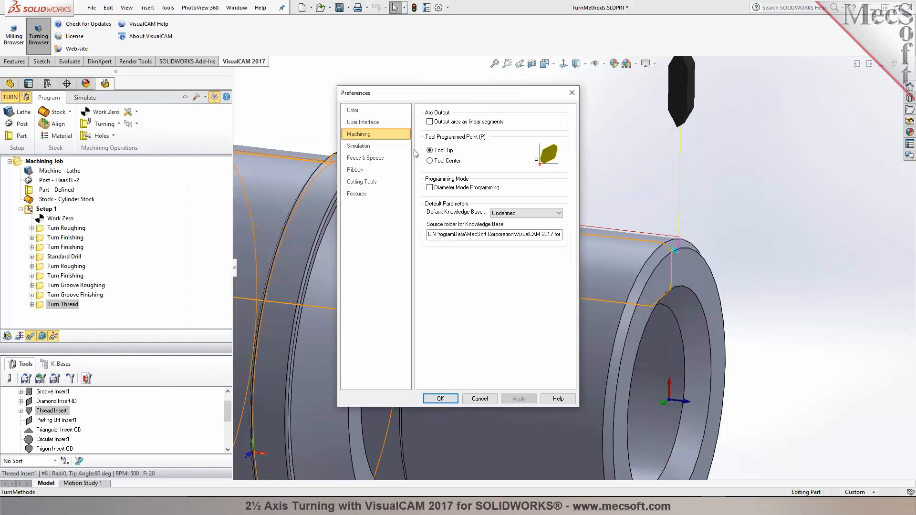
left_click(430, 188)
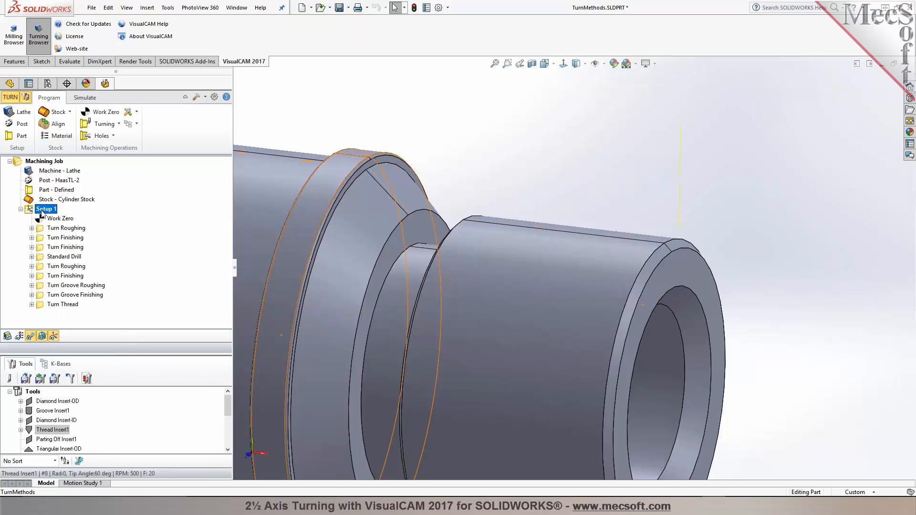
left_click(16, 123)
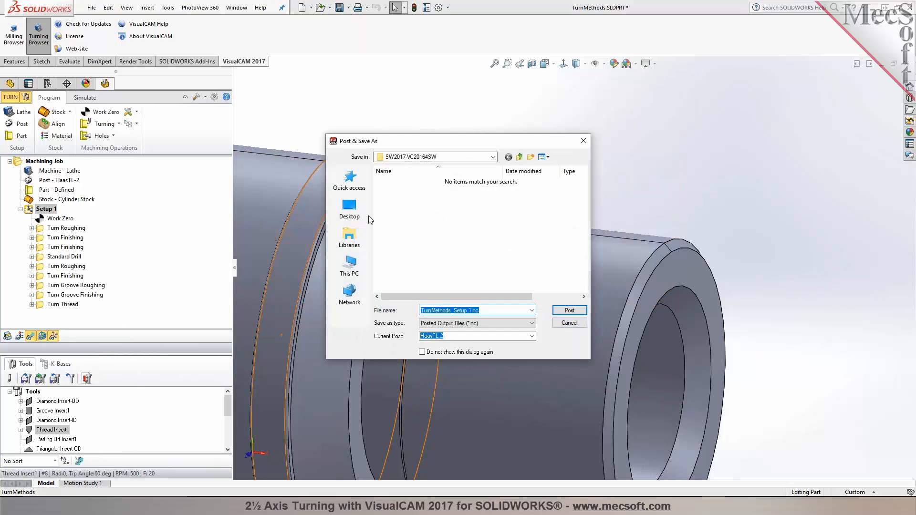
left_click(569, 311)
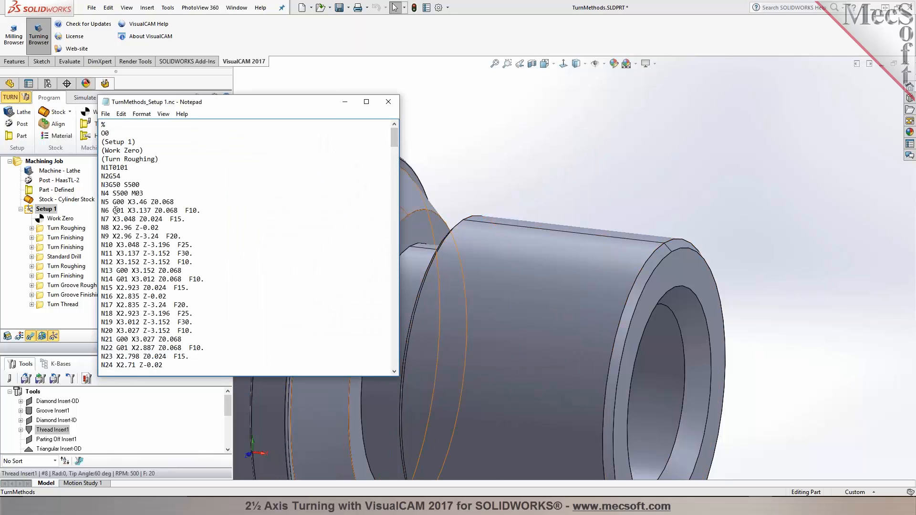
left_click_drag(114, 218, 170, 228)
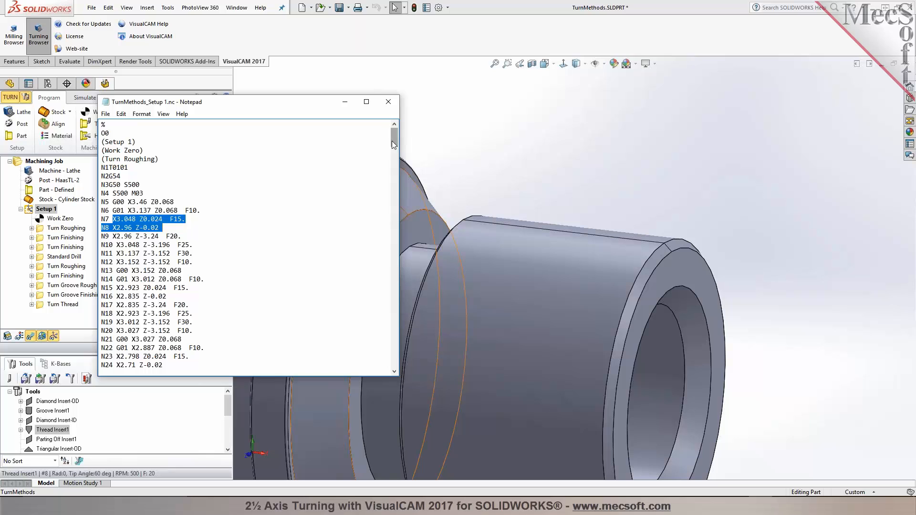
scroll("down", 3)
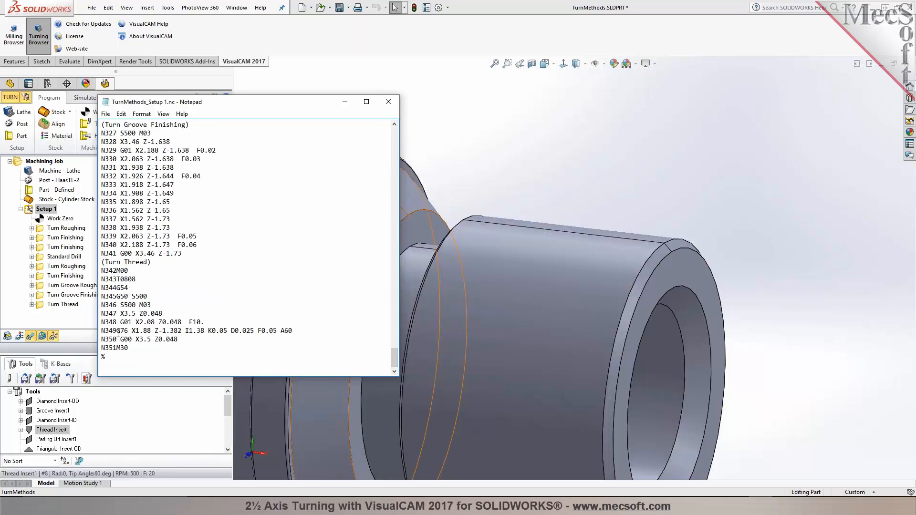